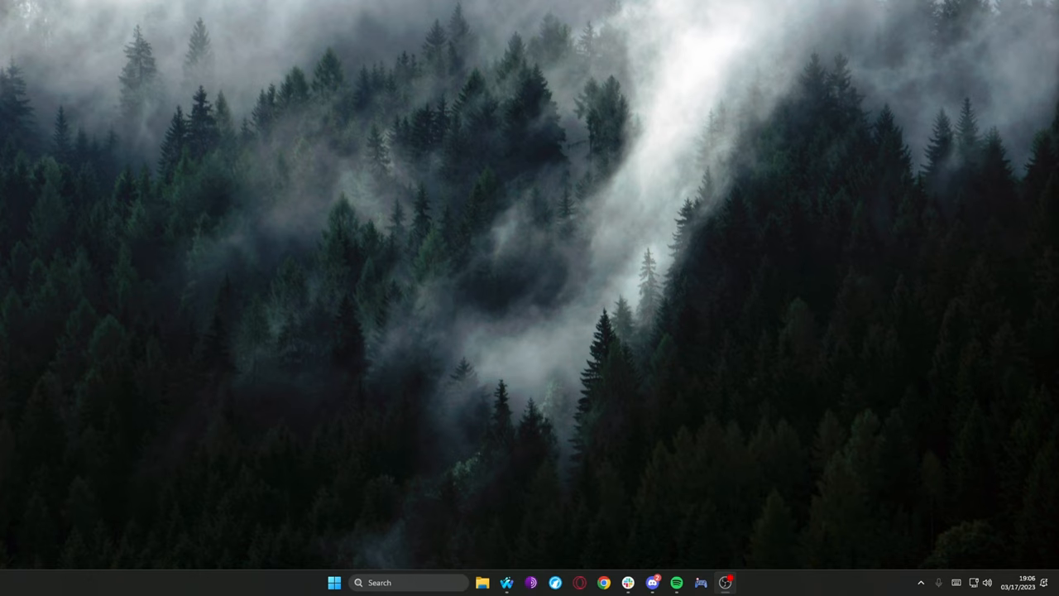
pyautogui.moveTo(644, 328)
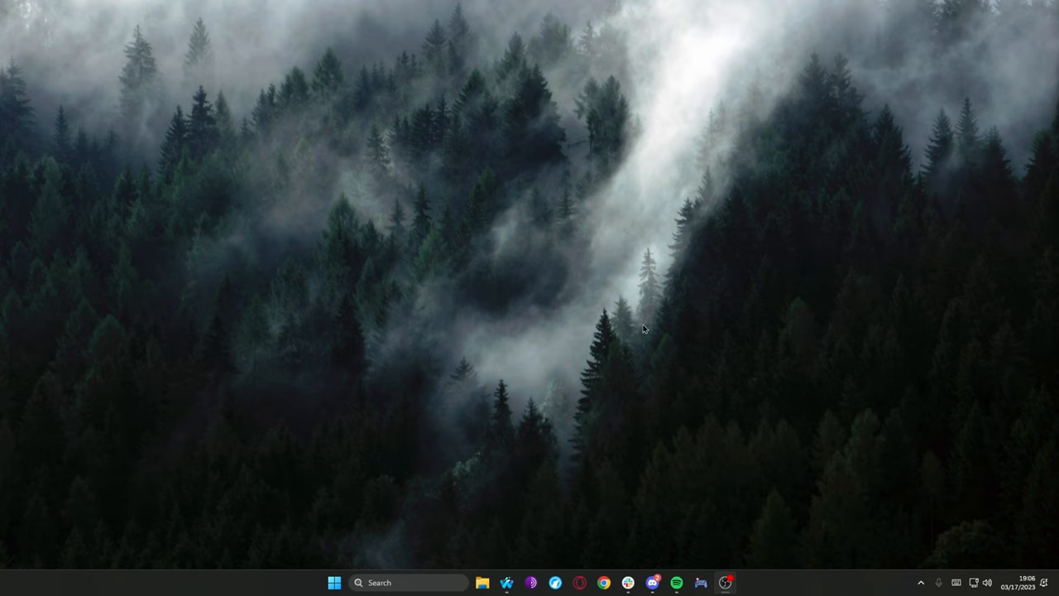
pyautogui.moveTo(506, 302)
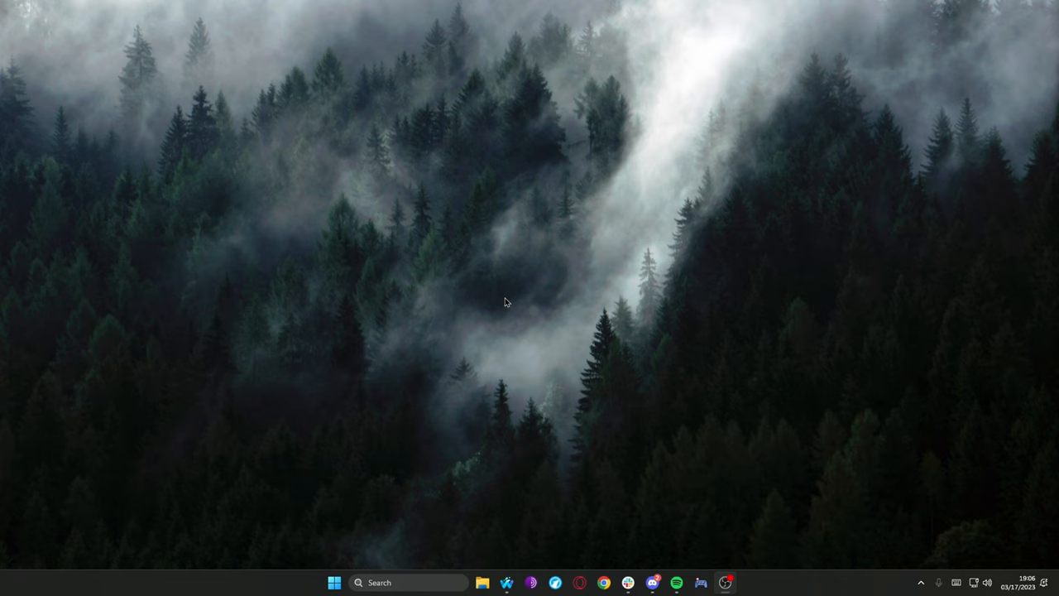
pyautogui.moveTo(497, 298)
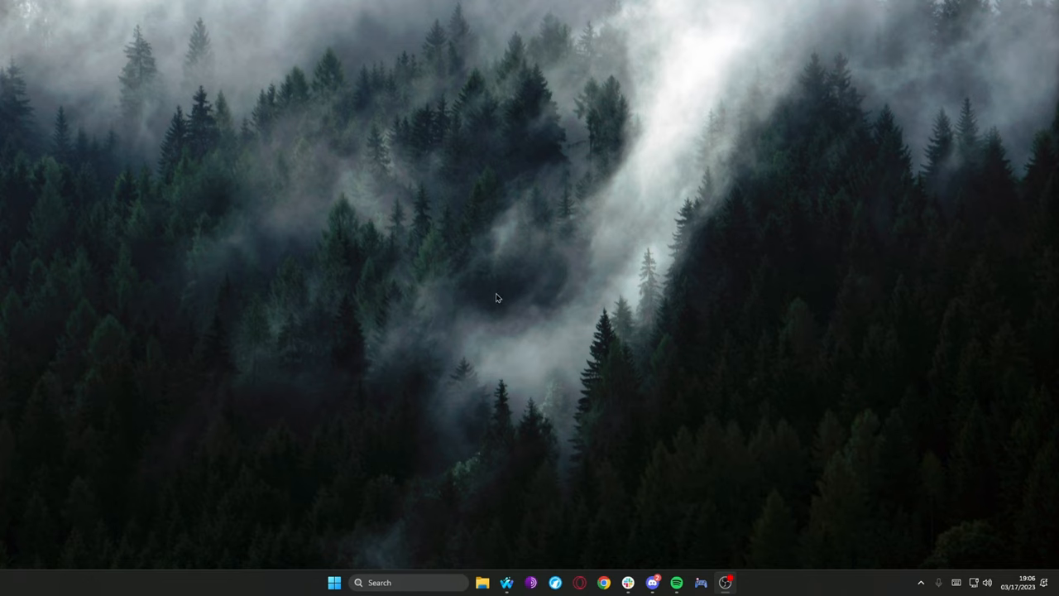
# Step: Launch NVIDIA Control Panel from the desktop's extended right-click menu
pyautogui.rightClick(497, 298)
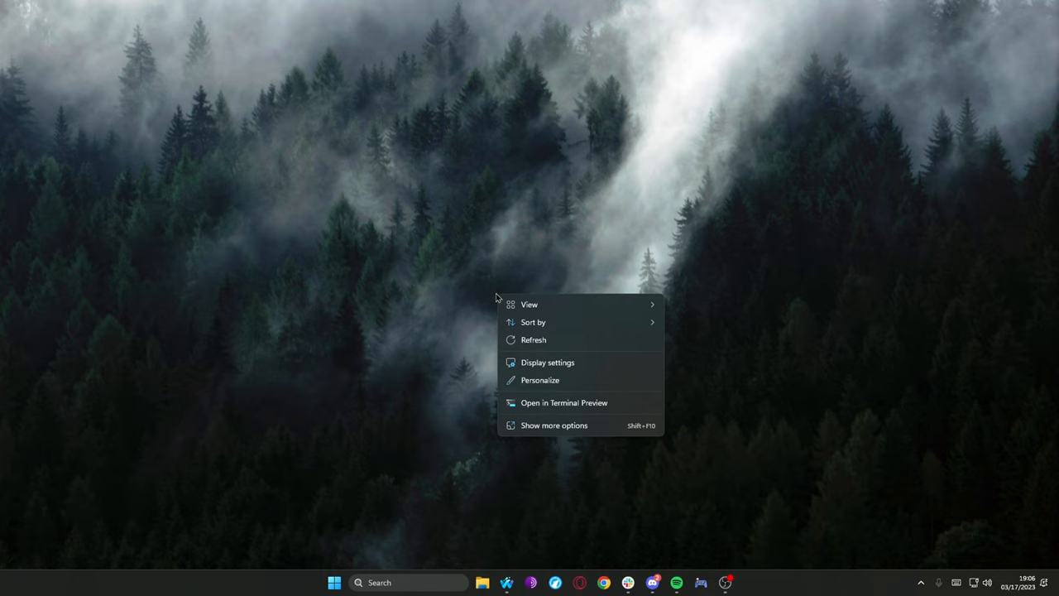
pyautogui.moveTo(554, 426)
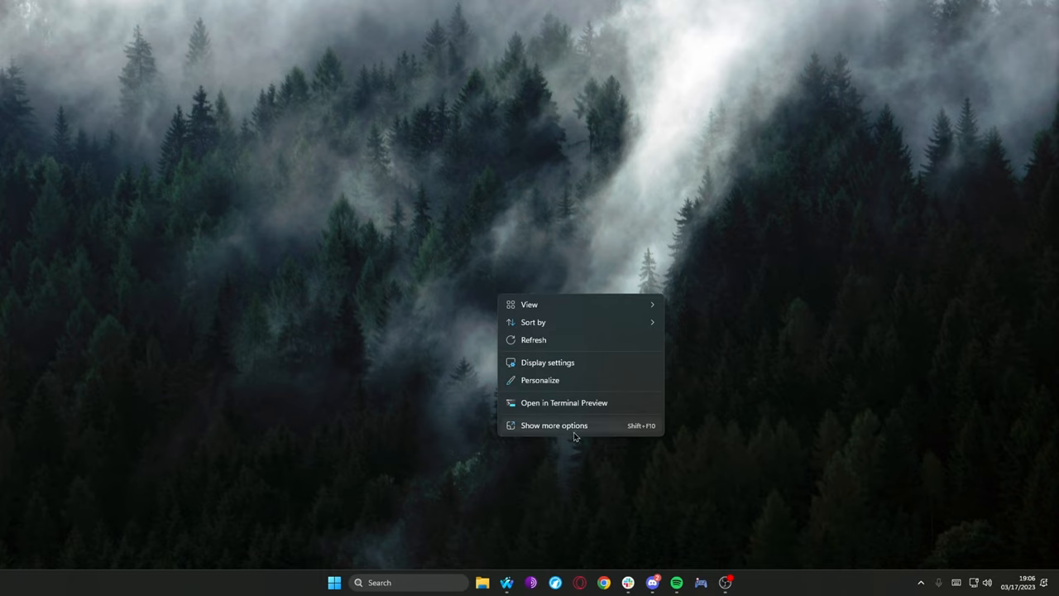
pyautogui.moveTo(572, 426)
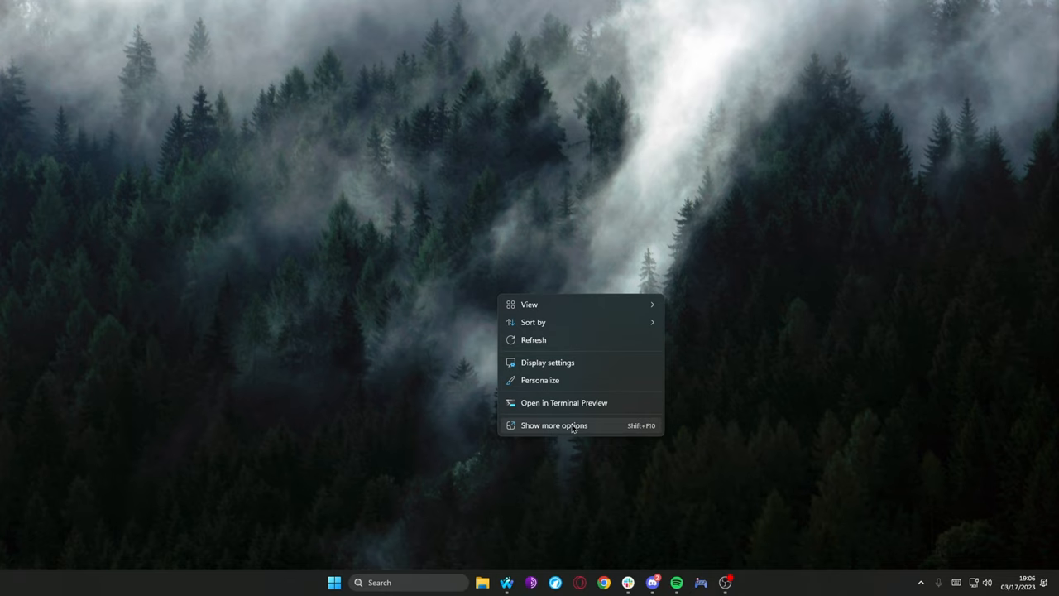
pyautogui.click(554, 426)
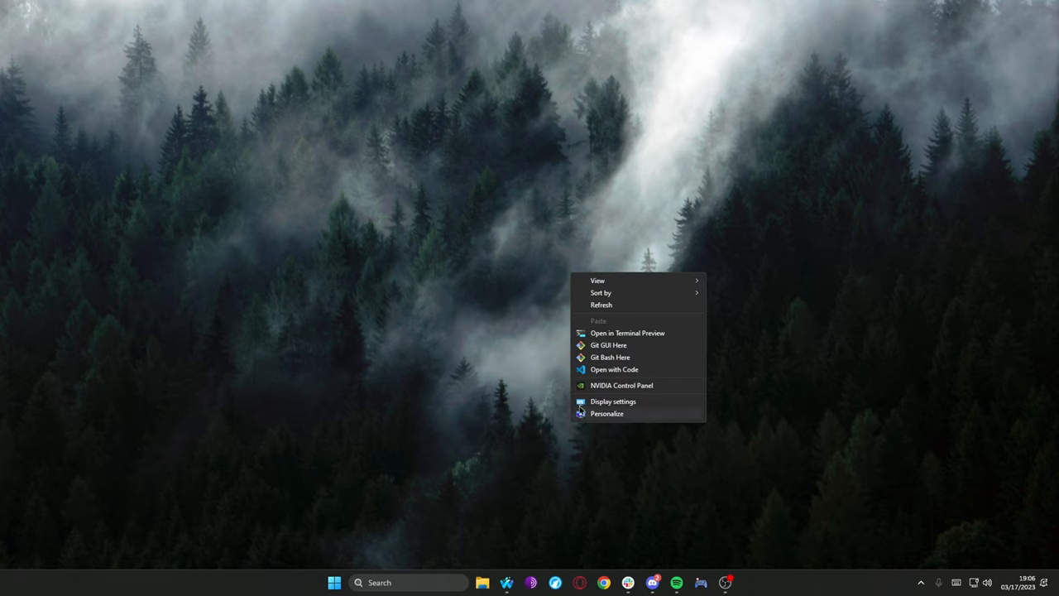
pyautogui.moveTo(645, 390)
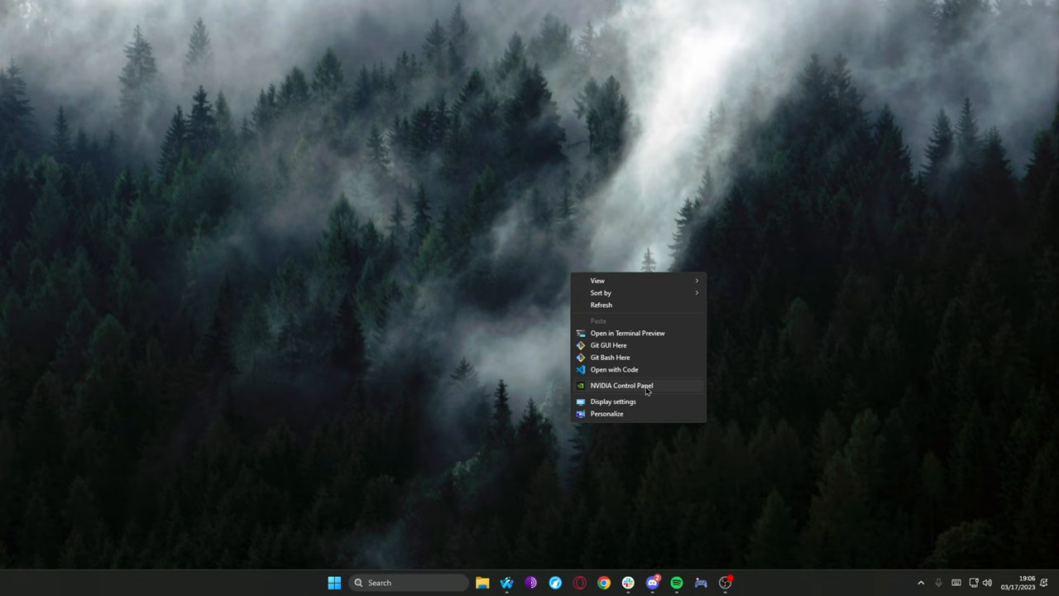
pyautogui.moveTo(624, 400)
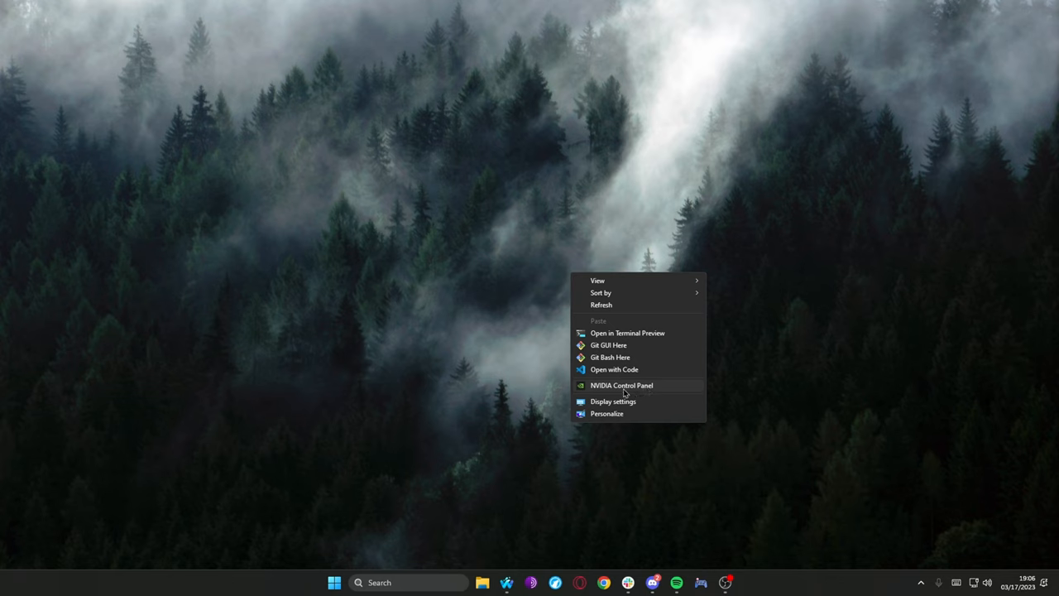
pyautogui.moveTo(616, 396)
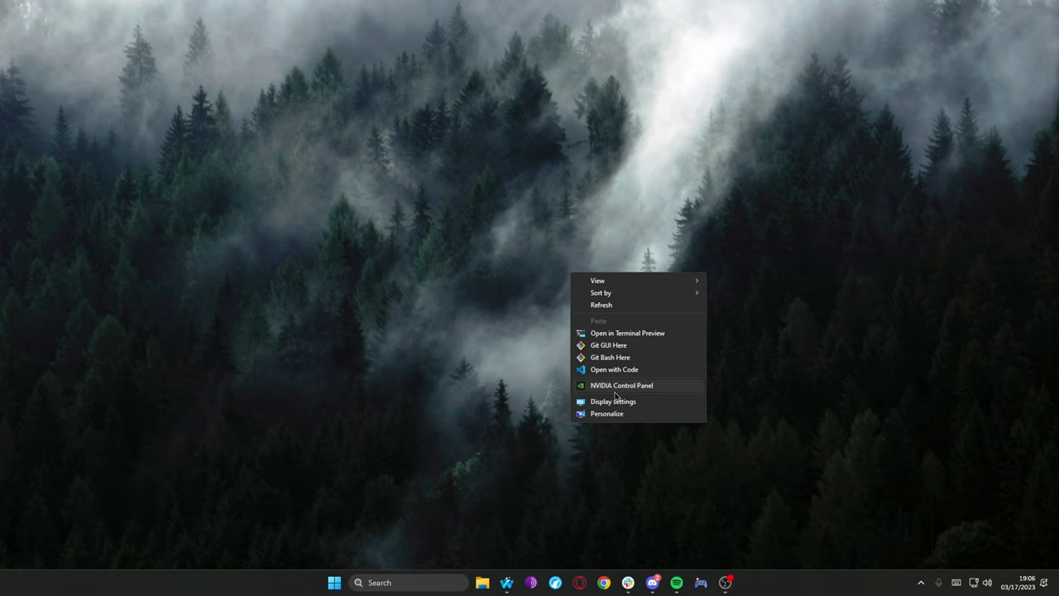
pyautogui.click(621, 385)
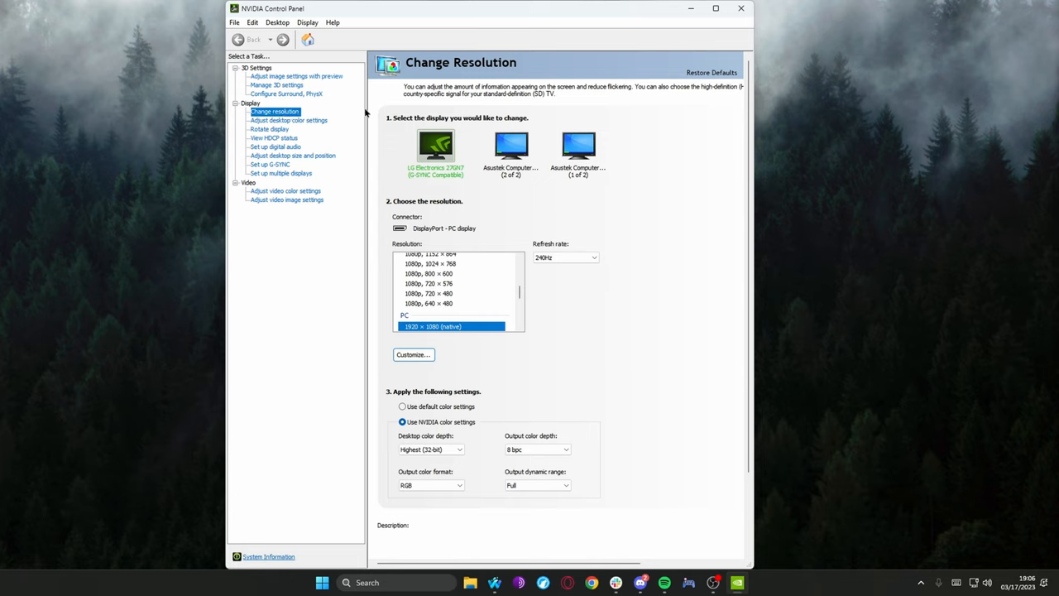
pyautogui.moveTo(622, 141)
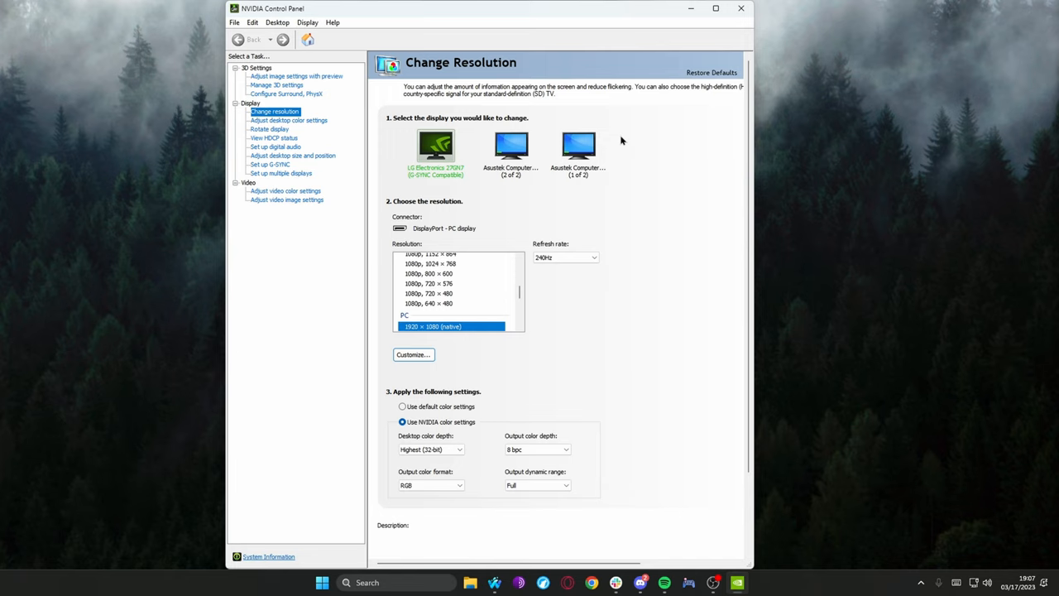
# Step: Check the Asustek monitor, reselect the LG 27GN7, and list its output color depths
pyautogui.click(511, 147)
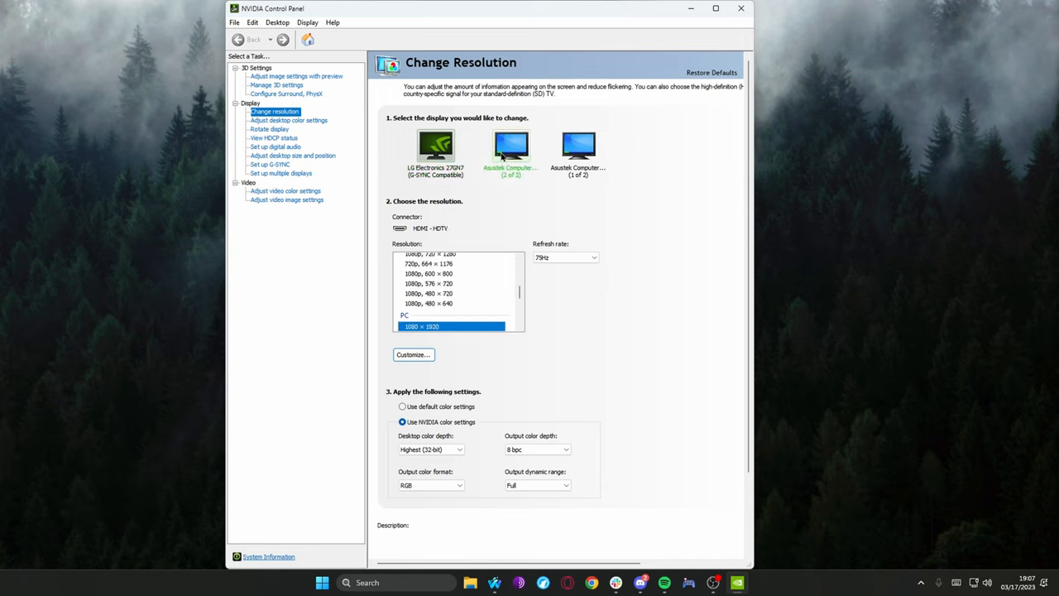
pyautogui.click(436, 145)
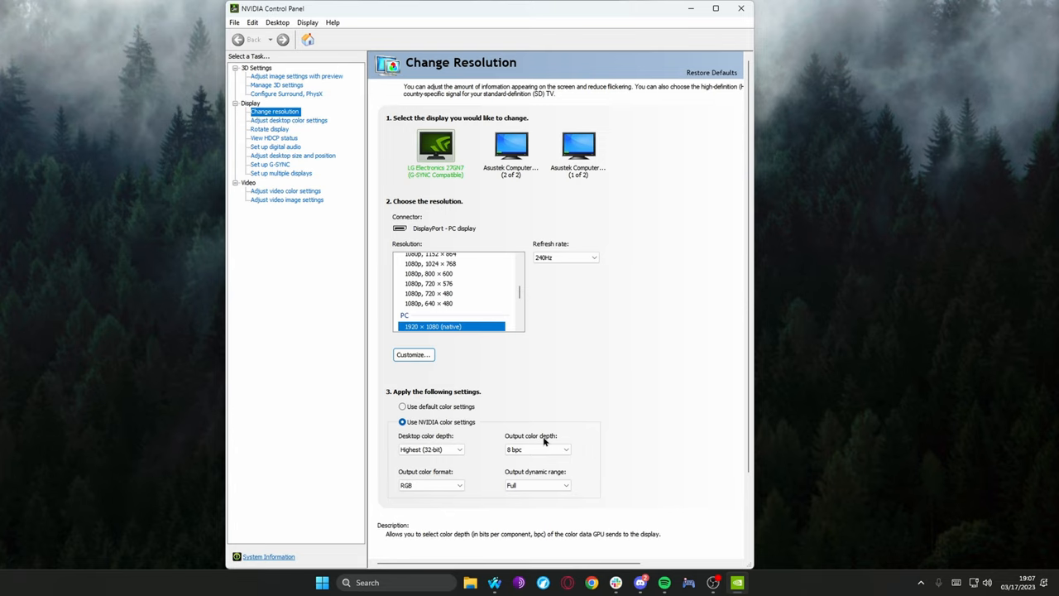
pyautogui.click(578, 147)
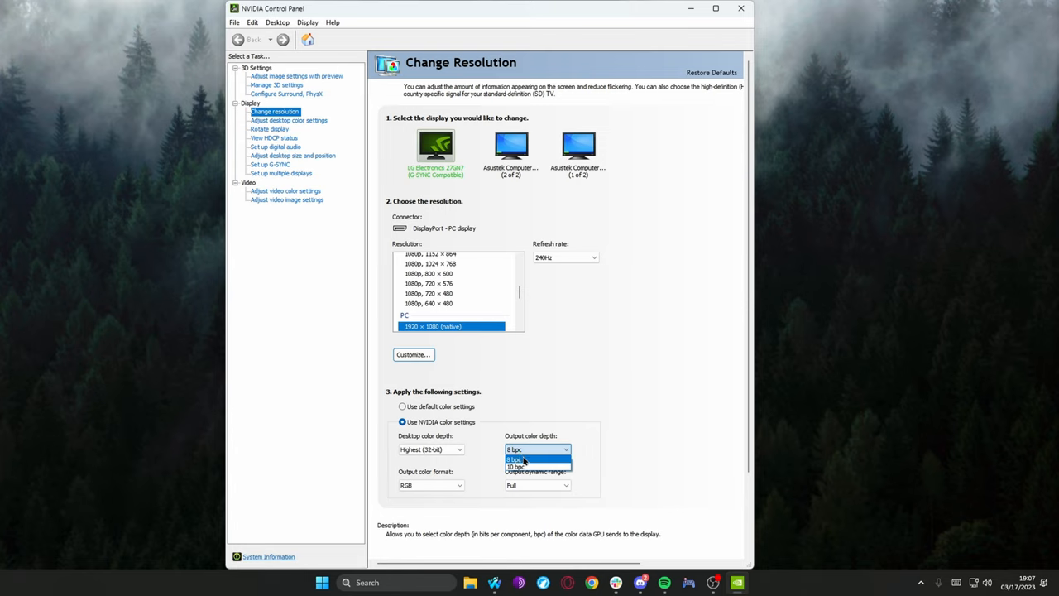
pyautogui.moveTo(515, 466)
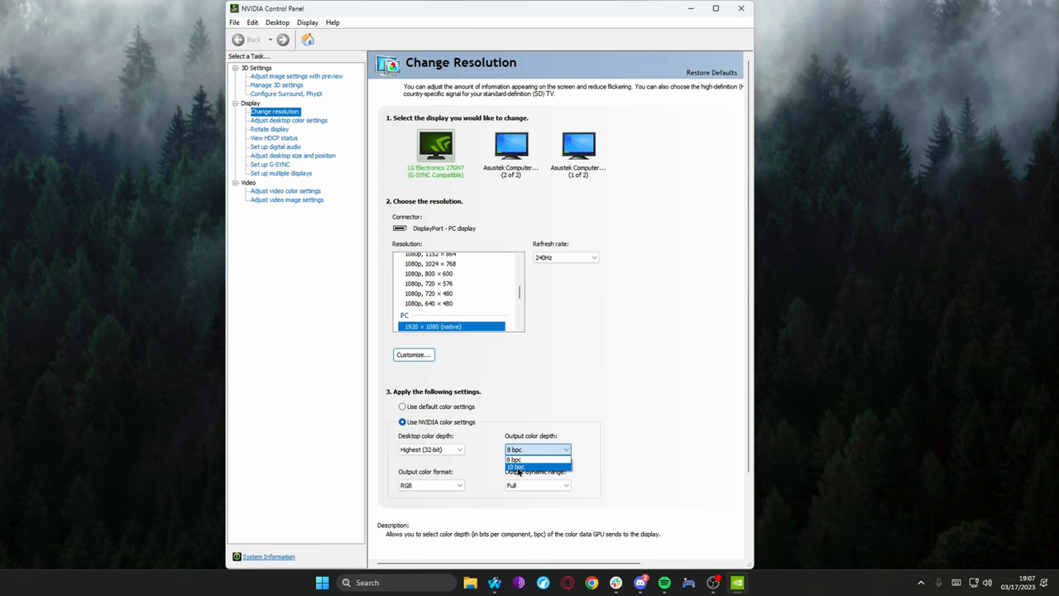
# Step: Try 10 bpc output color depth on the LG display, then revert to 8 bpc
pyautogui.click(515, 466)
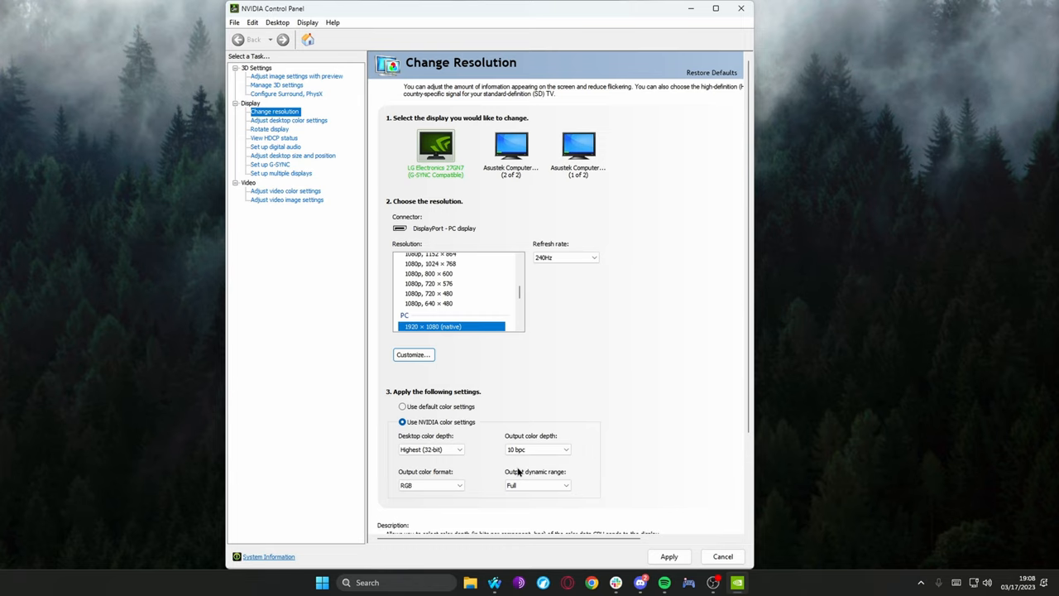
pyautogui.click(537, 450)
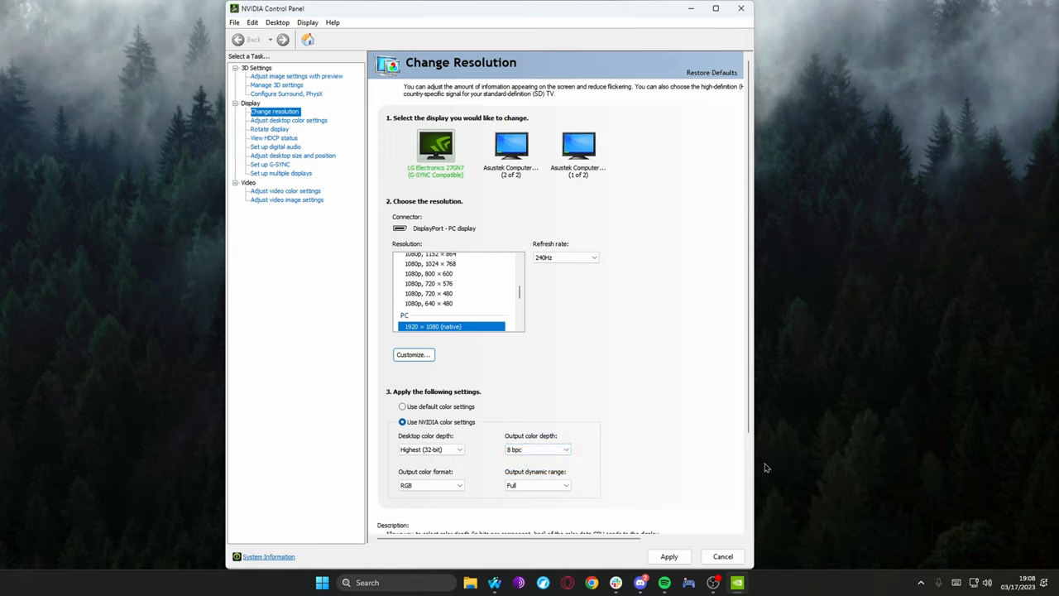